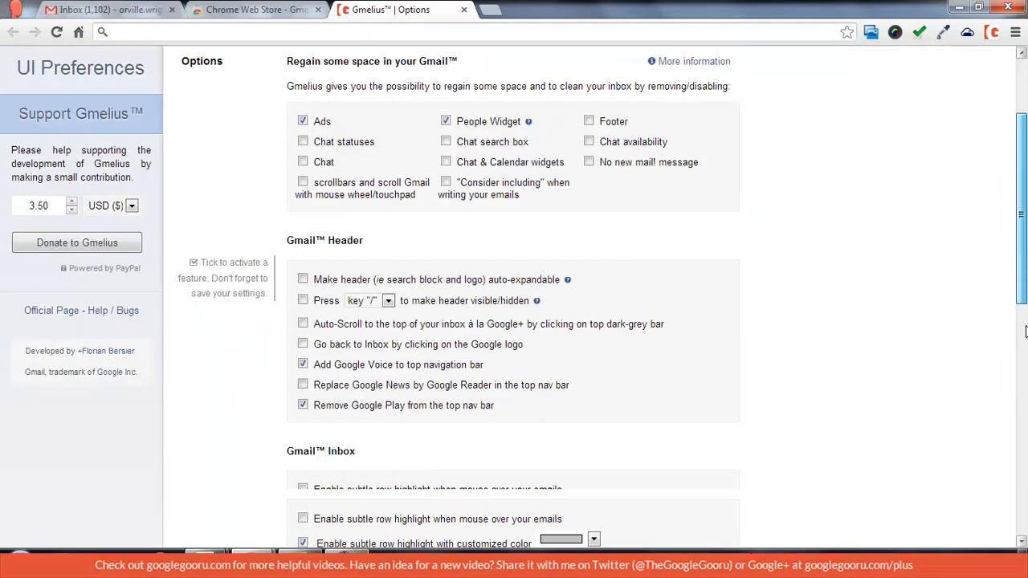
- Keep Gmelius hiding ads and the People widget, and return to the Gmail inbox tab
click(112, 12)
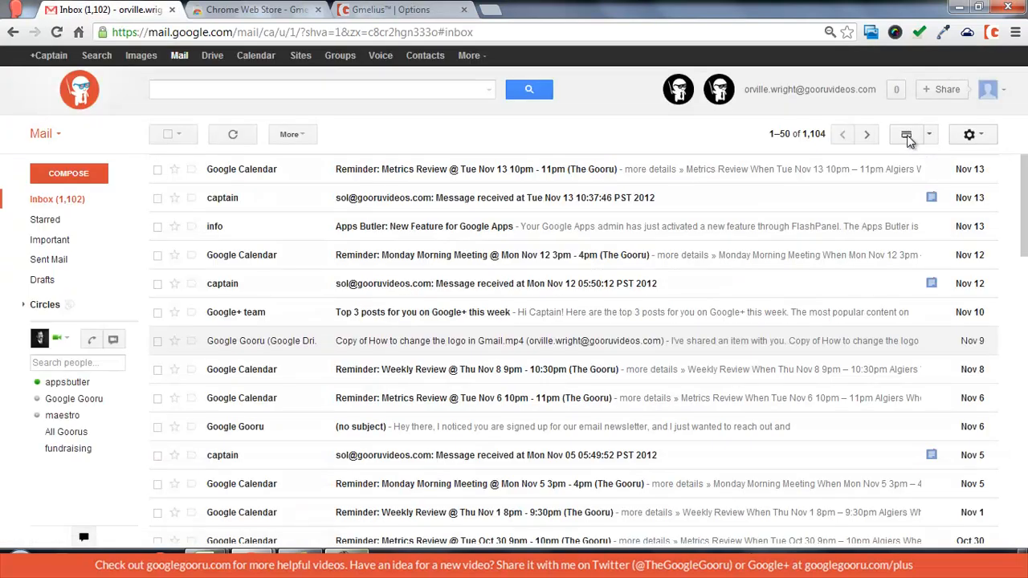
mouse_move(922, 137)
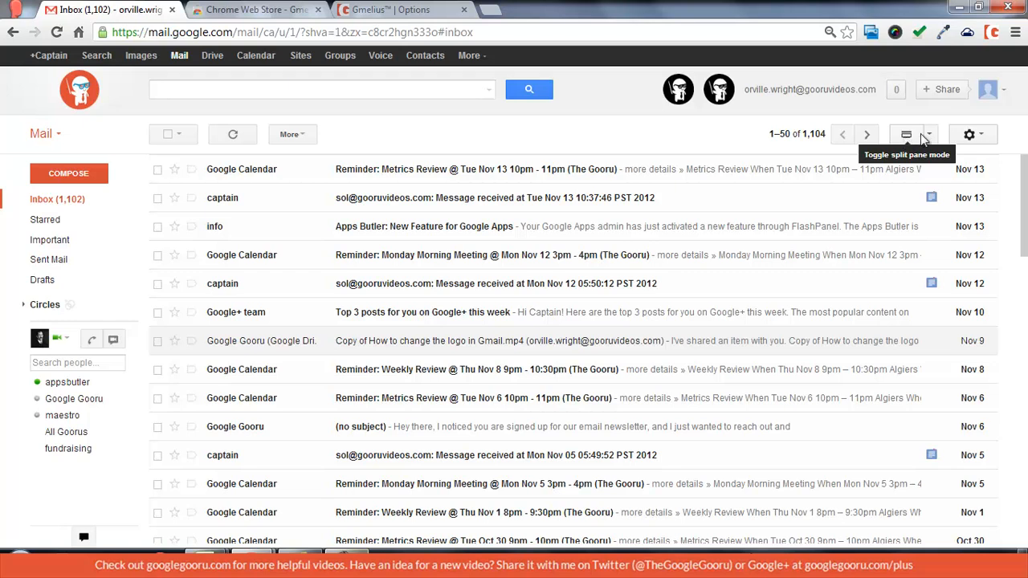